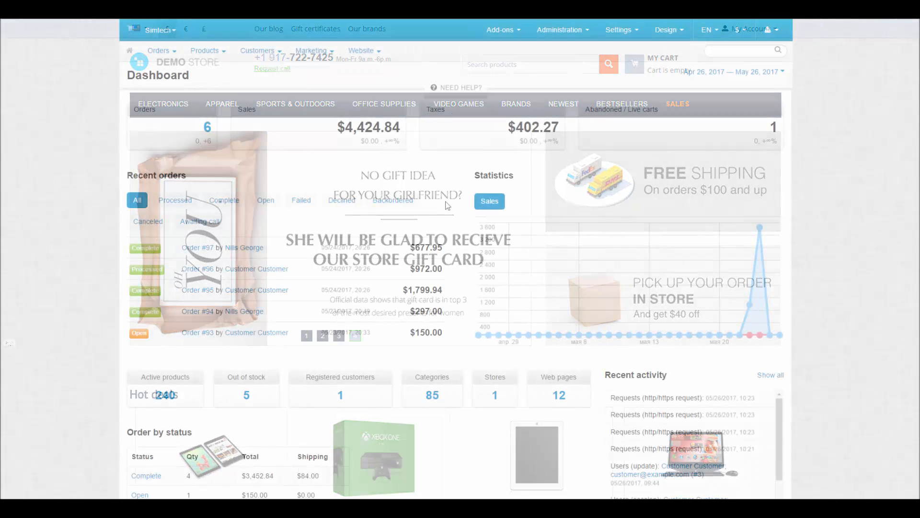
Go to Administration > Payment methods and view the list of existing methods.
{"action": "left_click", "coordinate": [560, 30]}
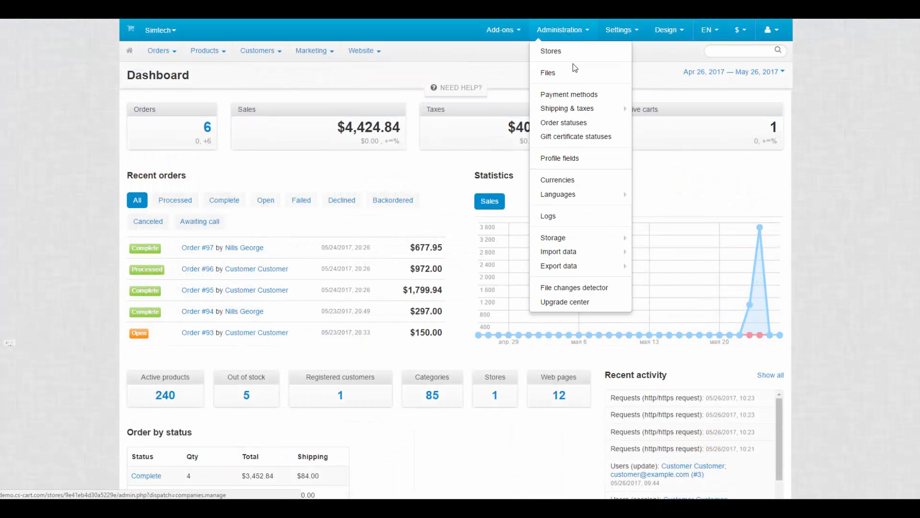
{"action": "left_click", "coordinate": [569, 94]}
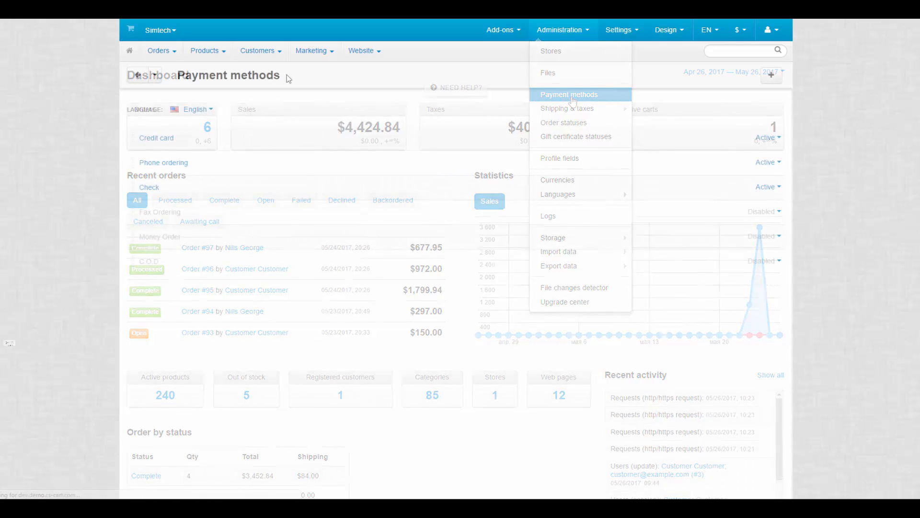
{"action": "left_click", "coordinate": [568, 94]}
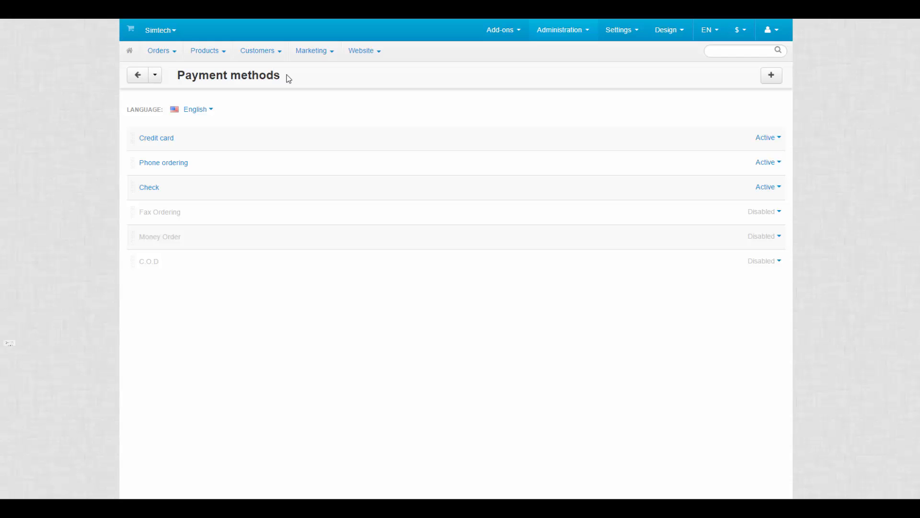
{"action": "left_click", "coordinate": [181, 138]}
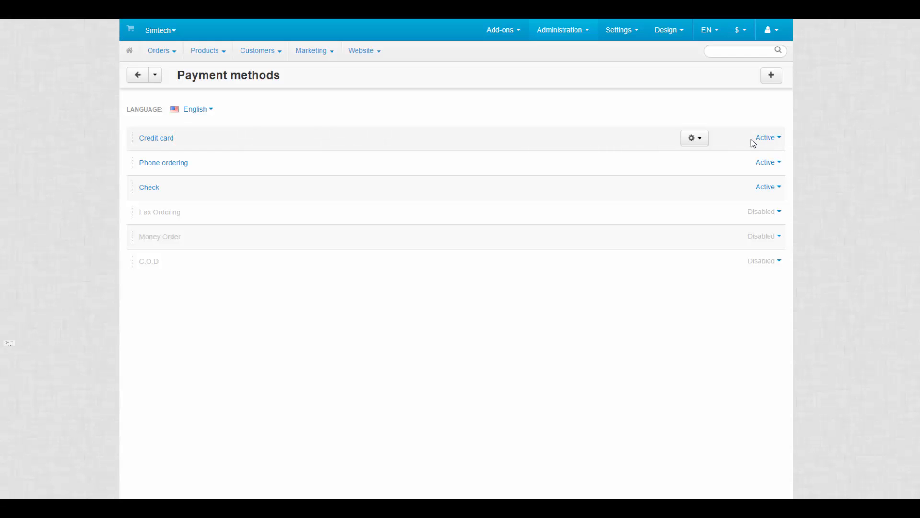
{"action": "left_click", "coordinate": [695, 138]}
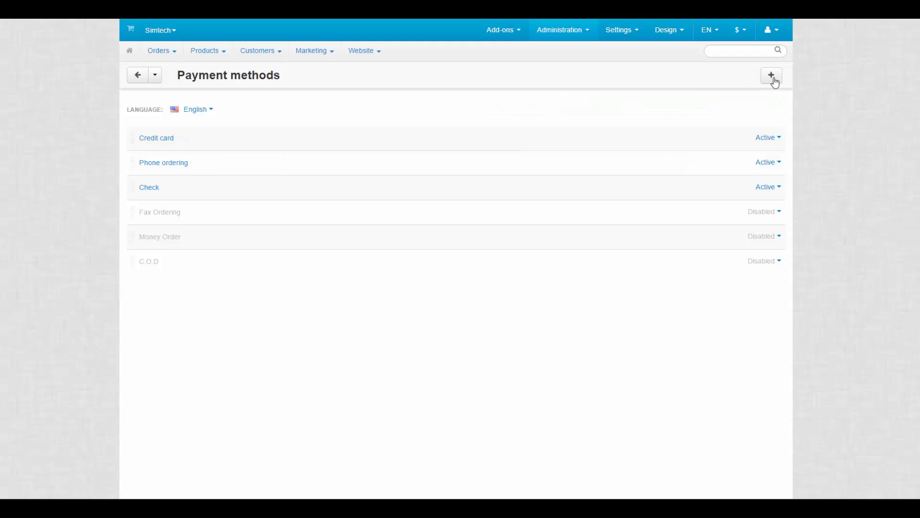
Add a new payment method named 'Personal check' and browse the Processor list.
{"action": "left_click", "coordinate": [771, 75]}
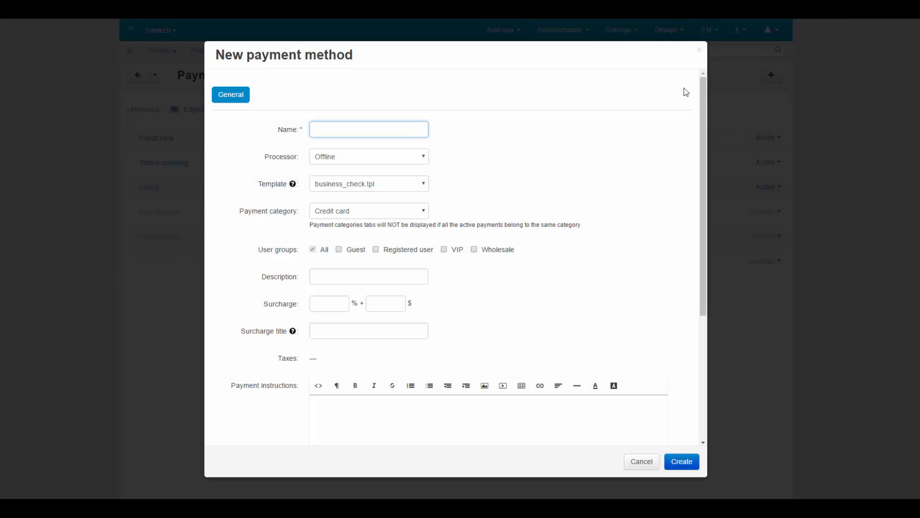
{"action": "left_click", "coordinate": [368, 129]}
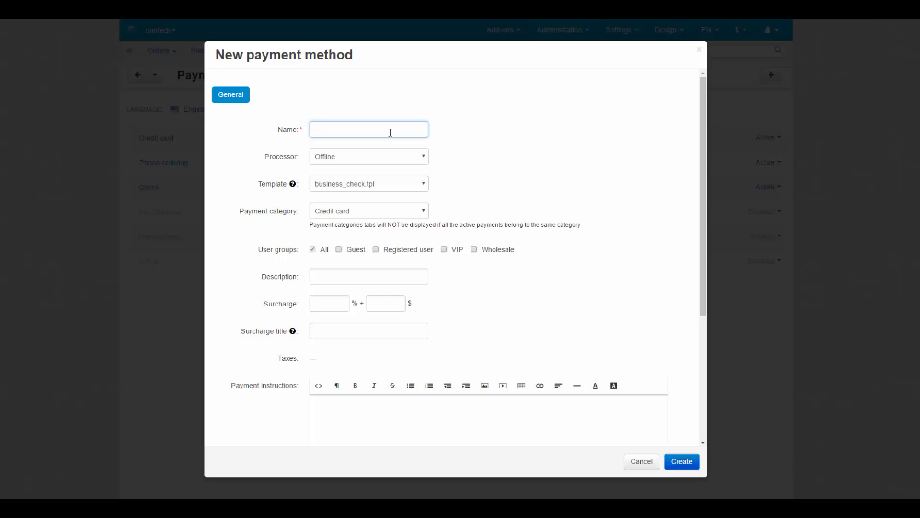
{"action": "type", "text": "Personal"}
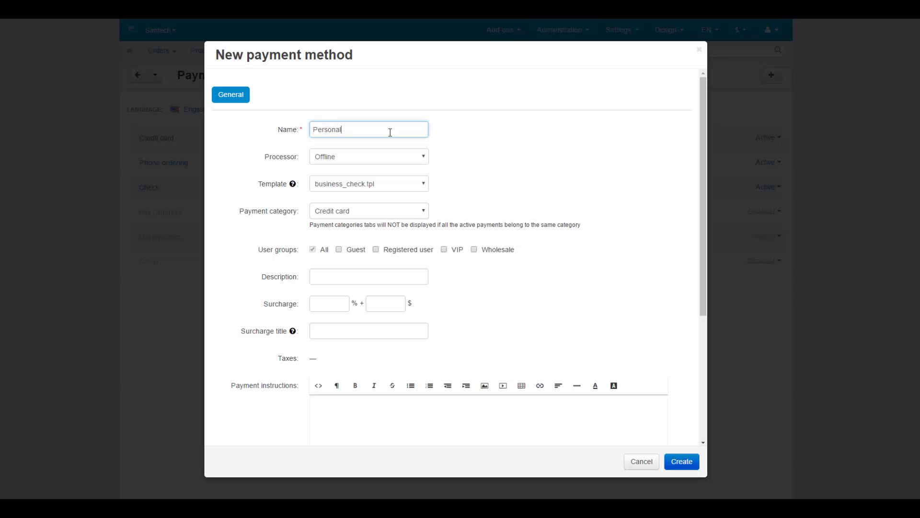
{"action": "type", "text": "check"}
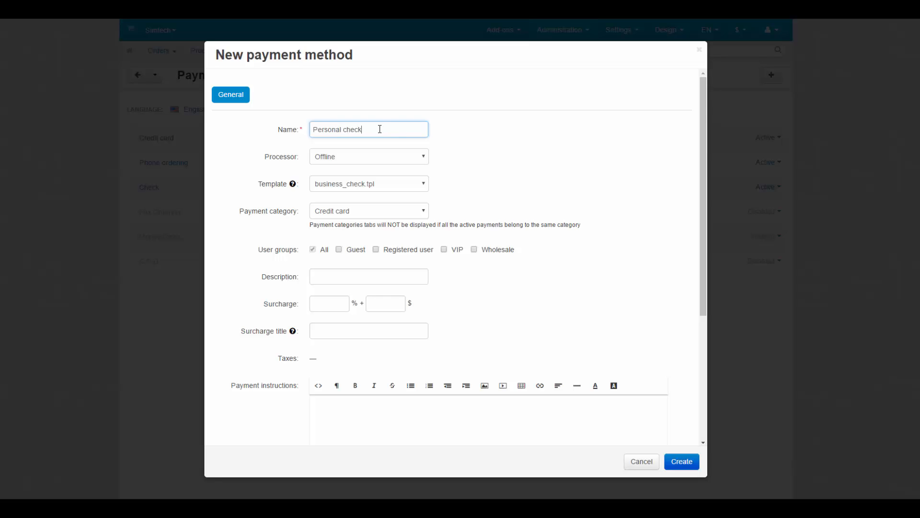
{"action": "left_click", "coordinate": [368, 157]}
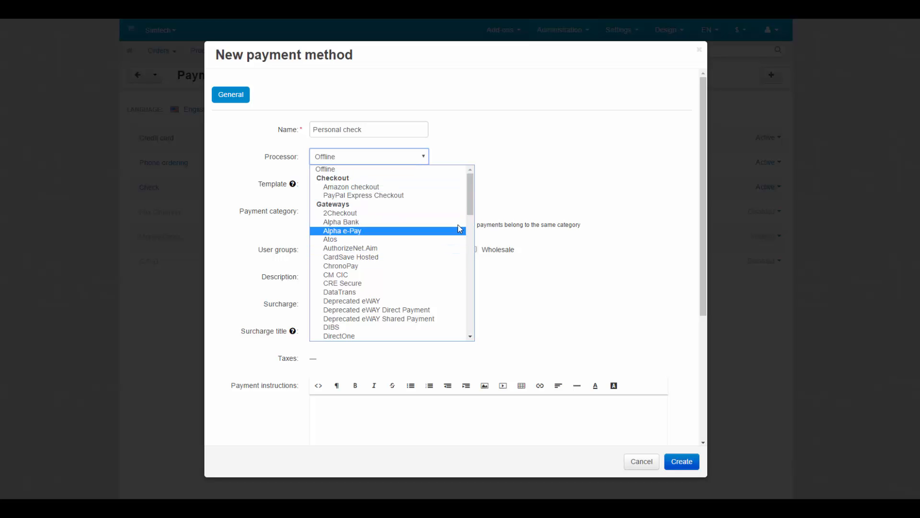
Choose the PayPal processor and set its Configure currency to US Dollar.
{"action": "scroll", "scroll_direction": "down", "scroll_amount": 3}
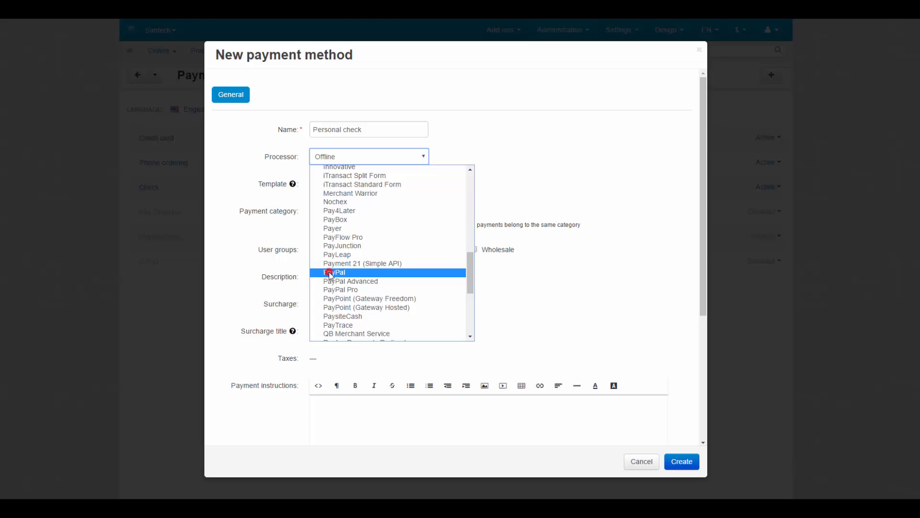
{"action": "left_click", "coordinate": [336, 272]}
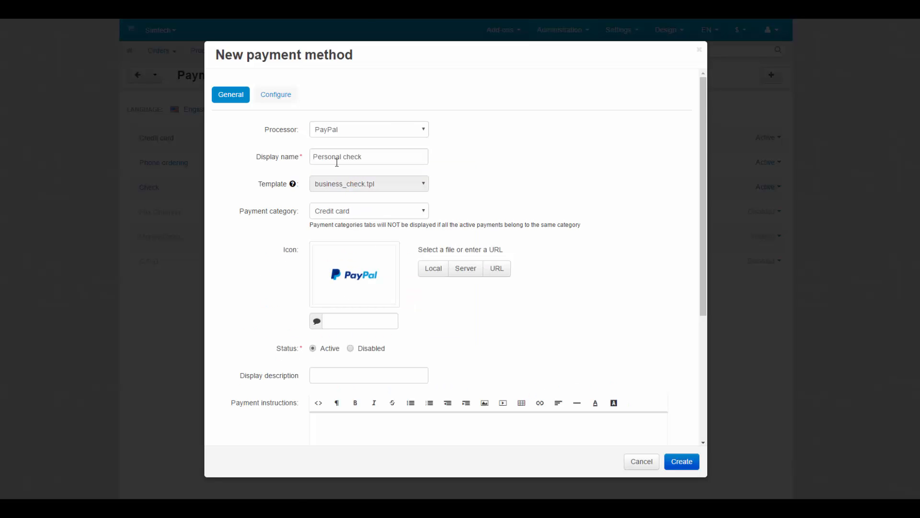
{"action": "left_click", "coordinate": [276, 94]}
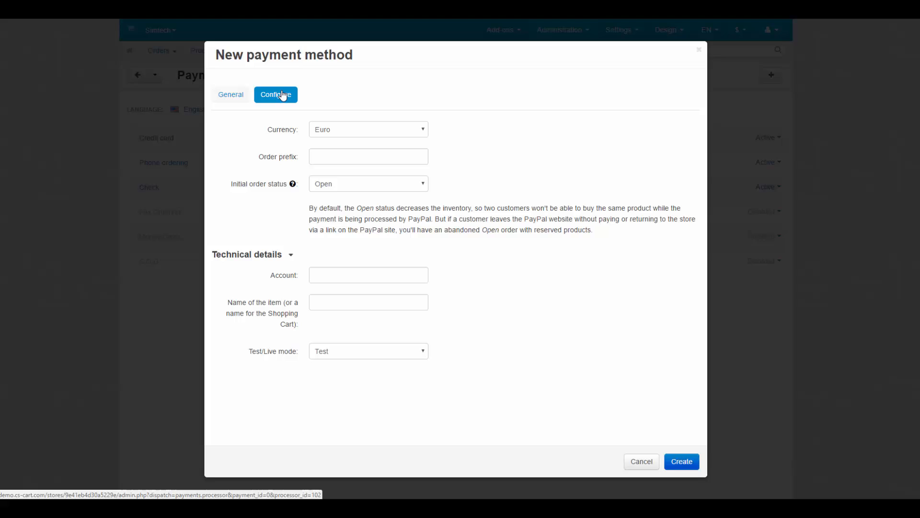
{"action": "left_click", "coordinate": [368, 129]}
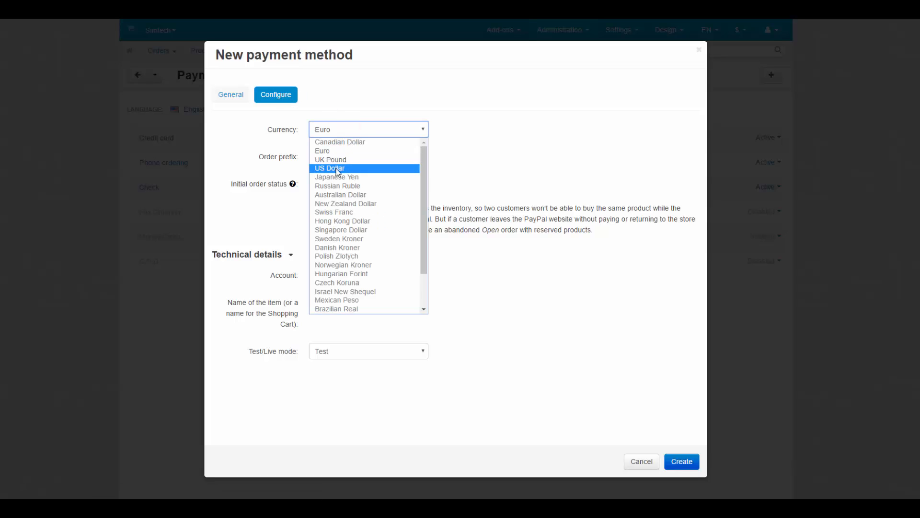
{"action": "left_click", "coordinate": [329, 168]}
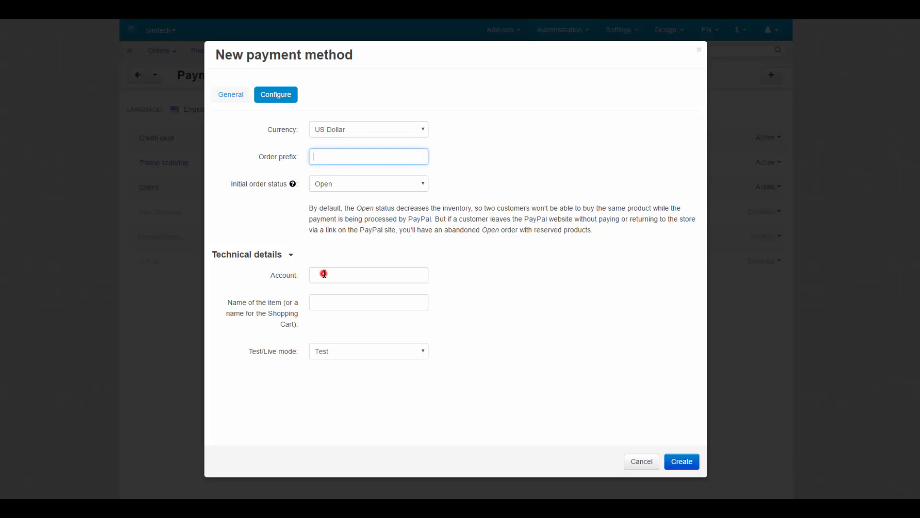
{"action": "left_click", "coordinate": [368, 274]}
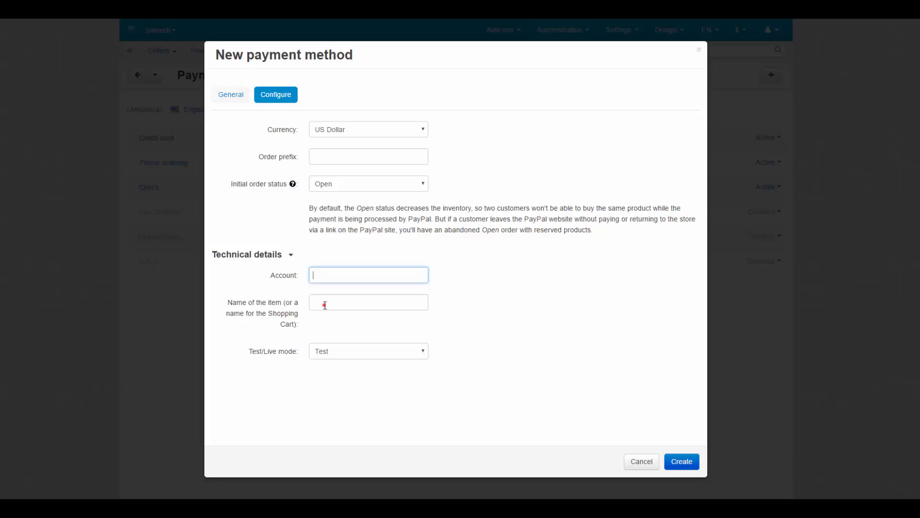
{"action": "left_click", "coordinate": [368, 351]}
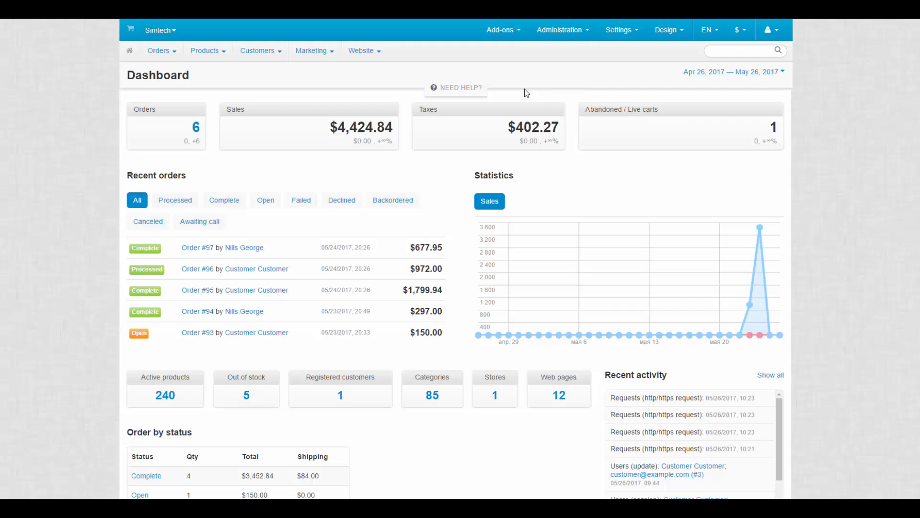
Go to Add-ons > Manage add-ons and view the PayPal payments add-on settings.
{"action": "left_click", "coordinate": [500, 30]}
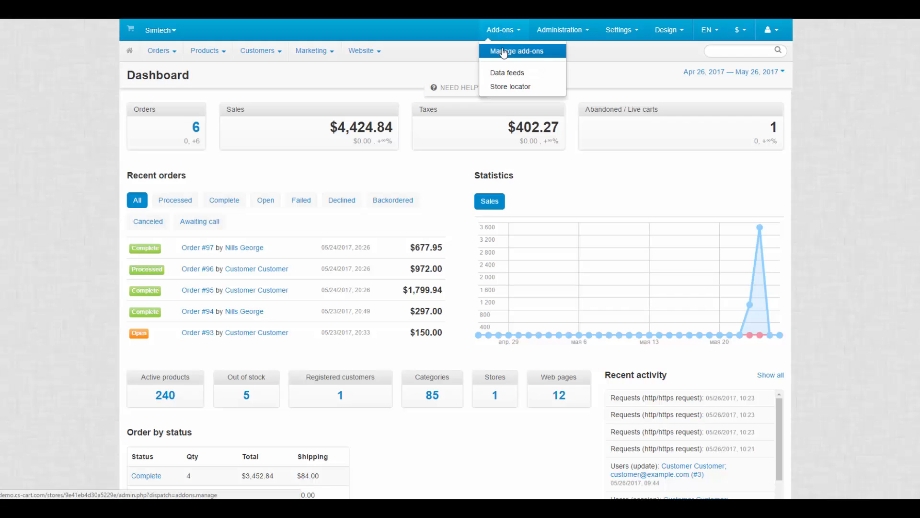
{"action": "left_click", "coordinate": [519, 50]}
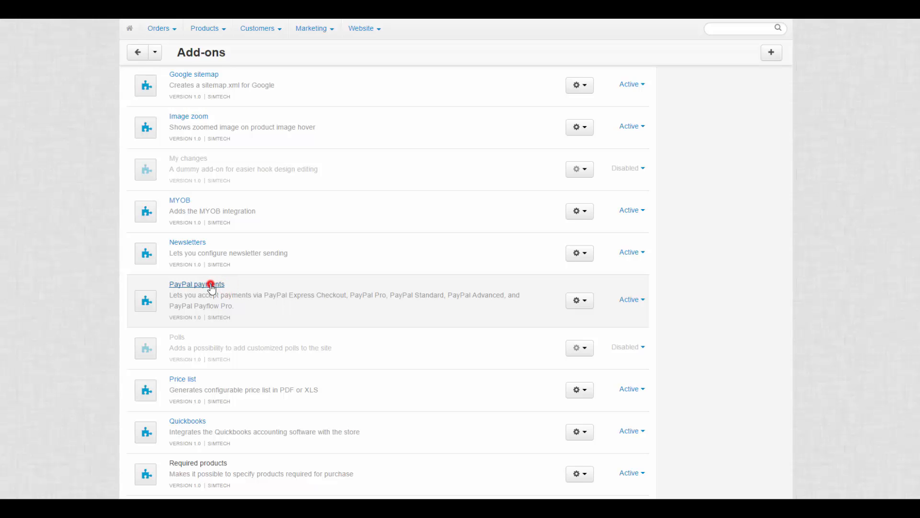
{"action": "left_click", "coordinate": [197, 284]}
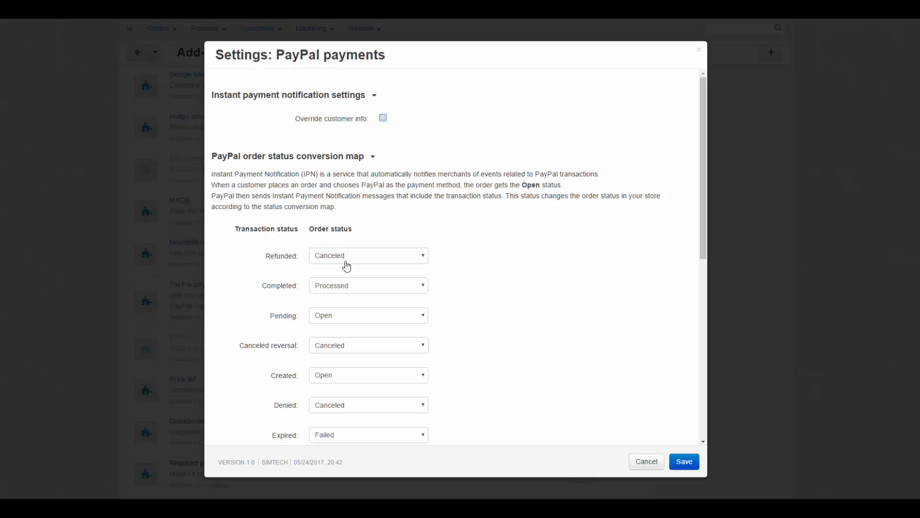
{"action": "scroll", "scroll_direction": "down", "scroll_amount": 3}
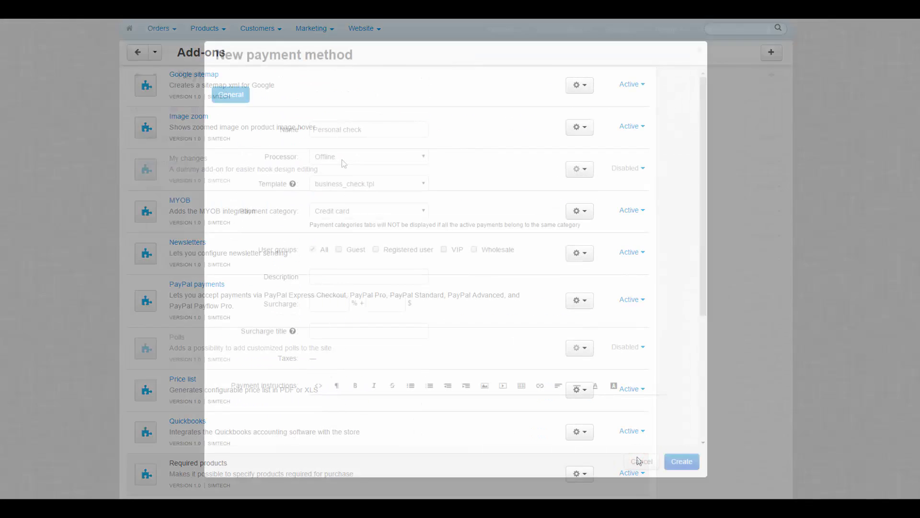
{"action": "left_click", "coordinate": [368, 184]}
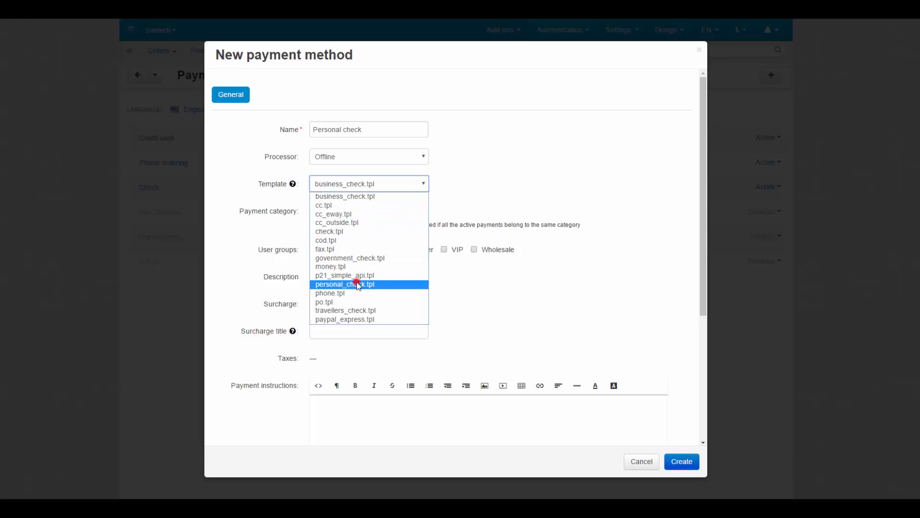
{"action": "left_click", "coordinate": [345, 284]}
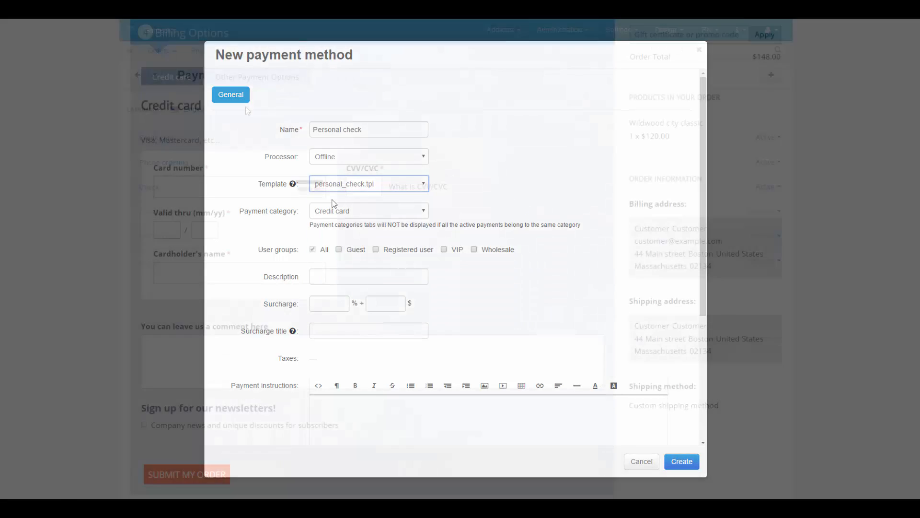
{"action": "left_click", "coordinate": [640, 461]}
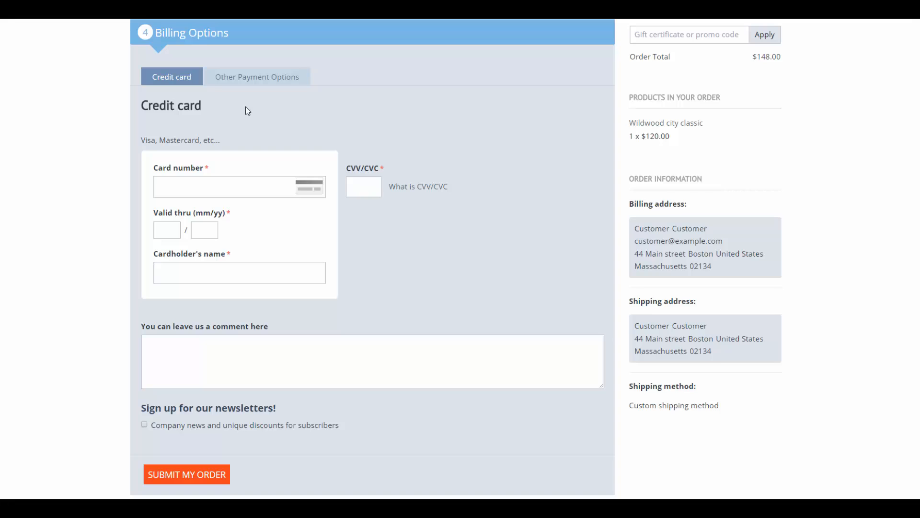
{"action": "mouse_move", "coordinate": [229, 112]}
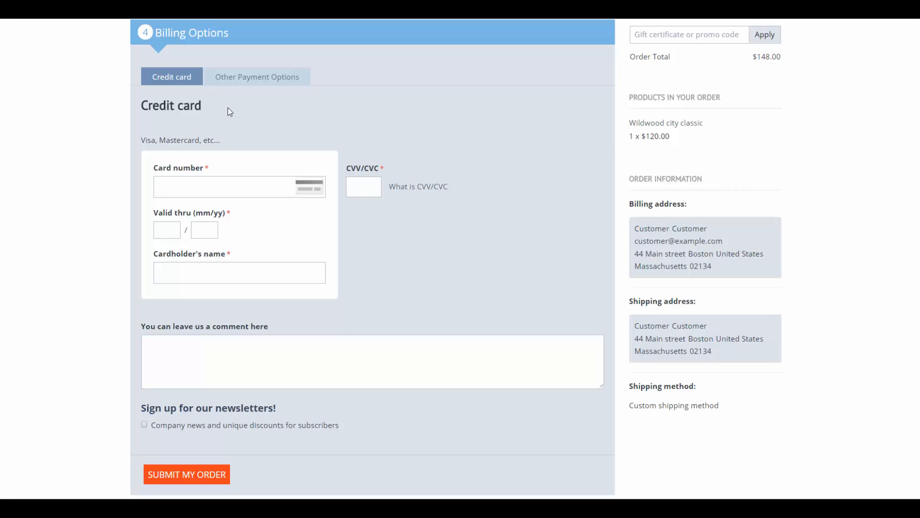
{"action": "mouse_move", "coordinate": [205, 111]}
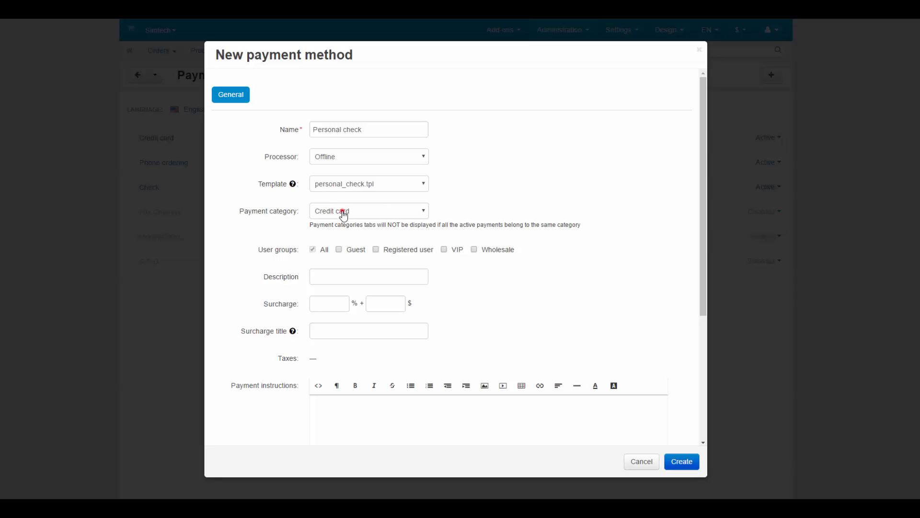
Set the payment category to Other Payment Options and check that storefront tab.
{"action": "left_click", "coordinate": [369, 211]}
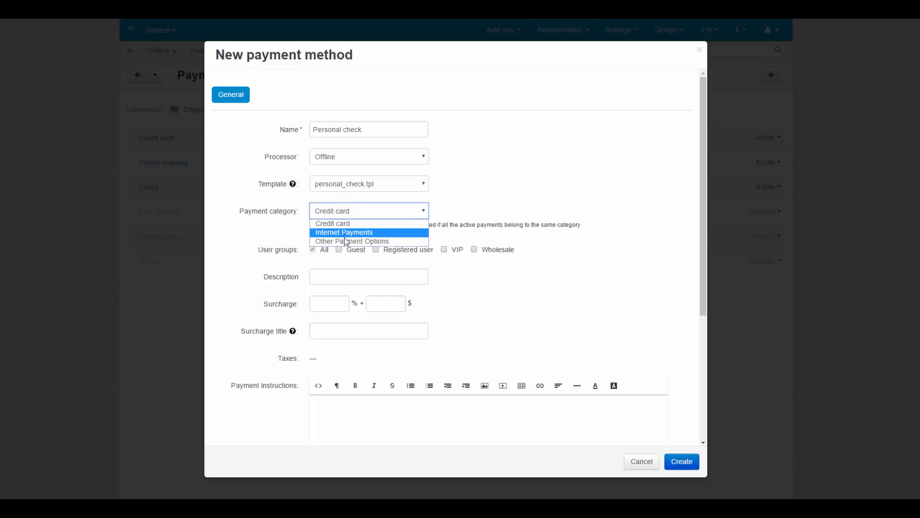
{"action": "mouse_move", "coordinate": [352, 241]}
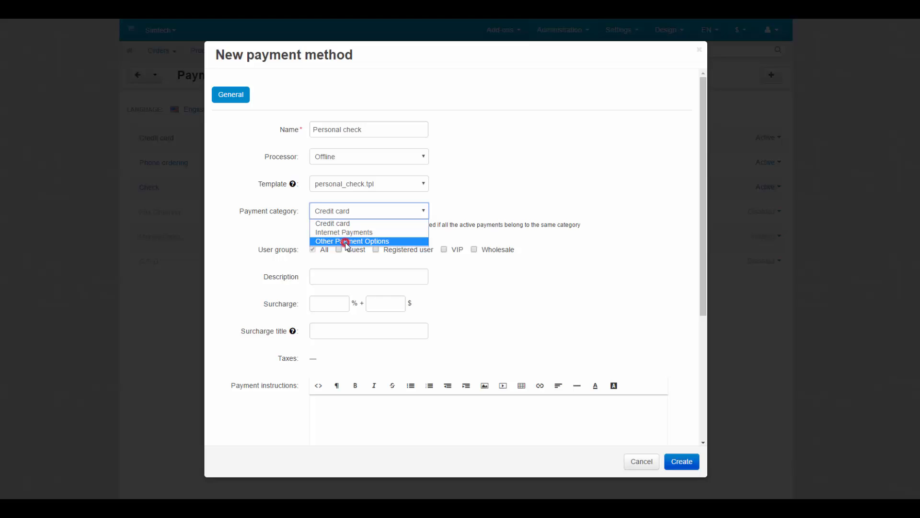
{"action": "left_click", "coordinate": [352, 241]}
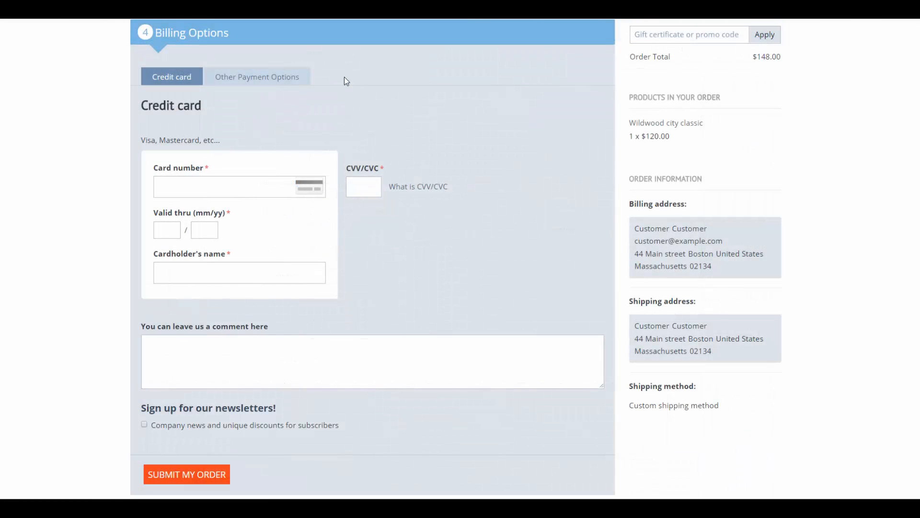
{"action": "left_click", "coordinate": [257, 77]}
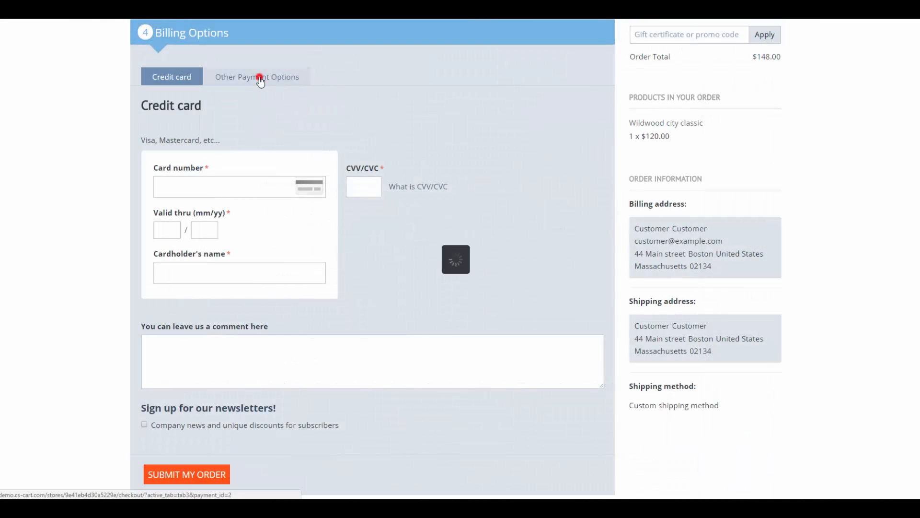
{"action": "left_click", "coordinate": [257, 76]}
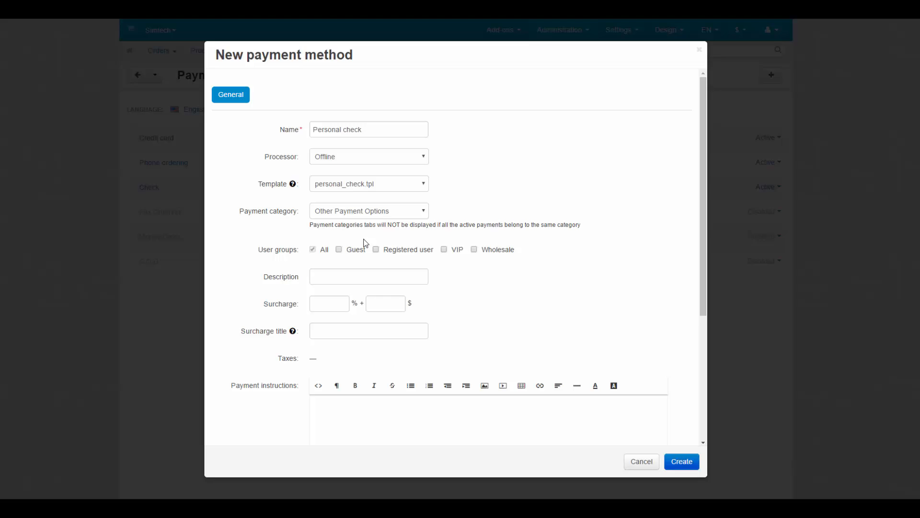
Offer the method to the VIP group only and describe it as 'If you are rich enough'.
{"action": "left_click", "coordinate": [444, 249]}
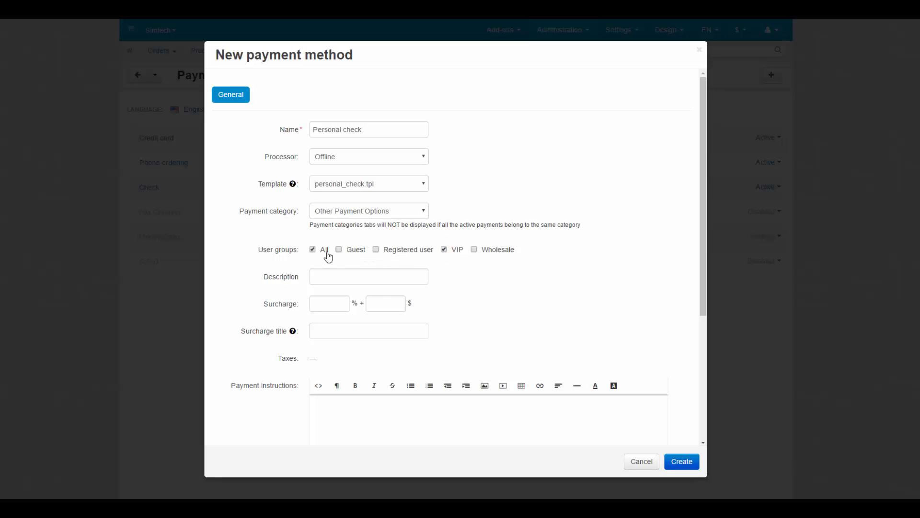
{"action": "left_click", "coordinate": [312, 249]}
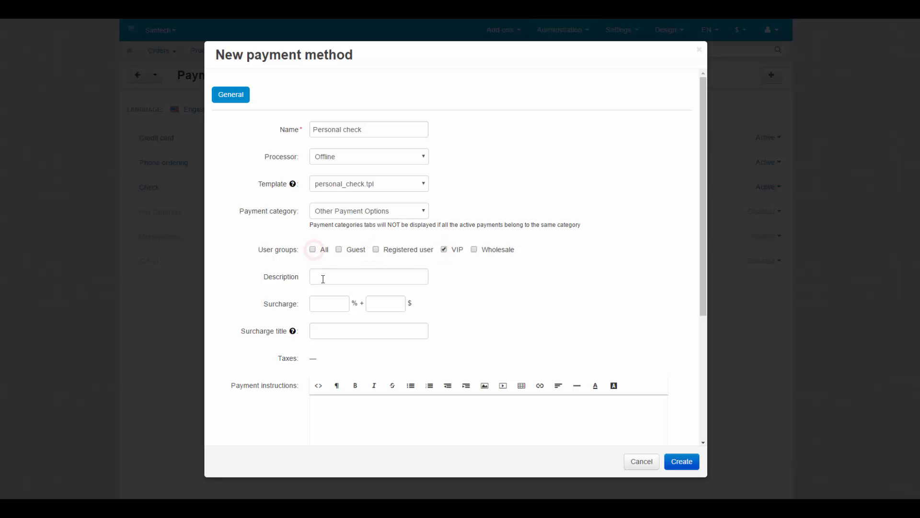
{"action": "left_click", "coordinate": [369, 277]}
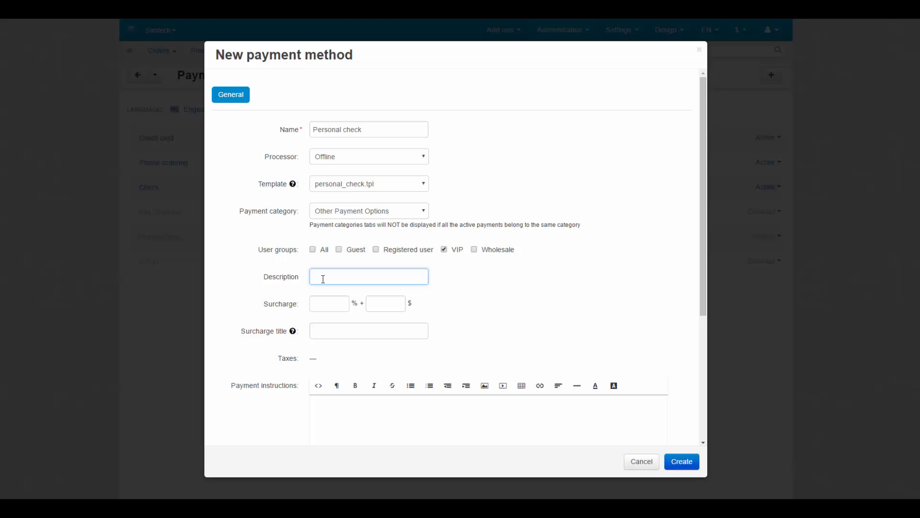
{"action": "type", "text": "If you are"}
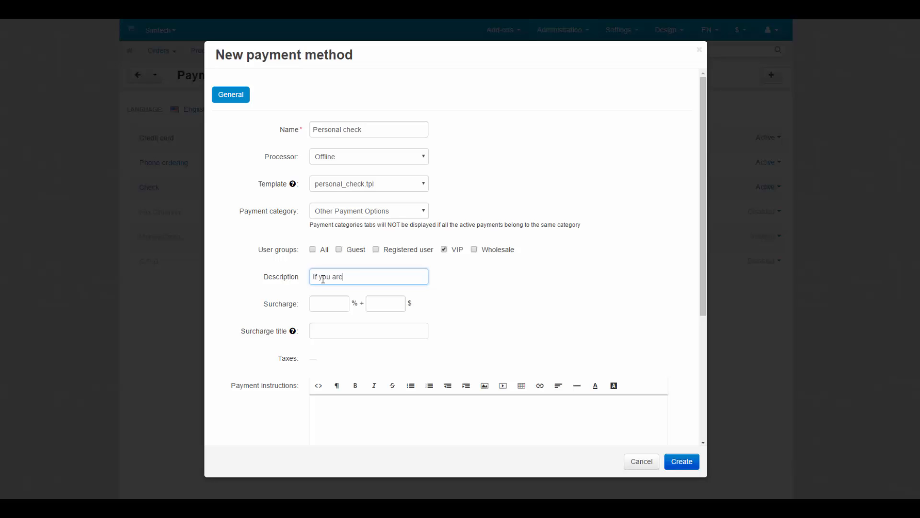
{"action": "type", "text": "rich enough"}
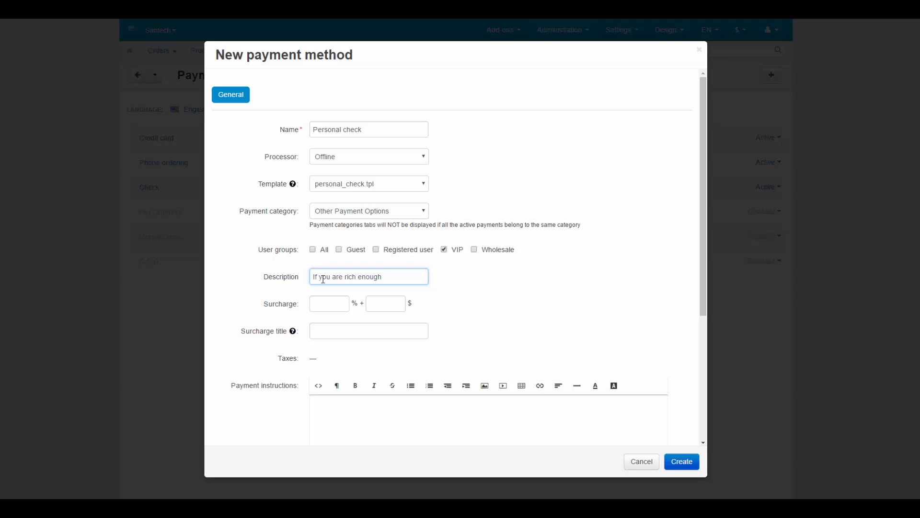
Set a 5% surcharge titled 'Transaction'.
{"action": "left_click", "coordinate": [329, 303]}
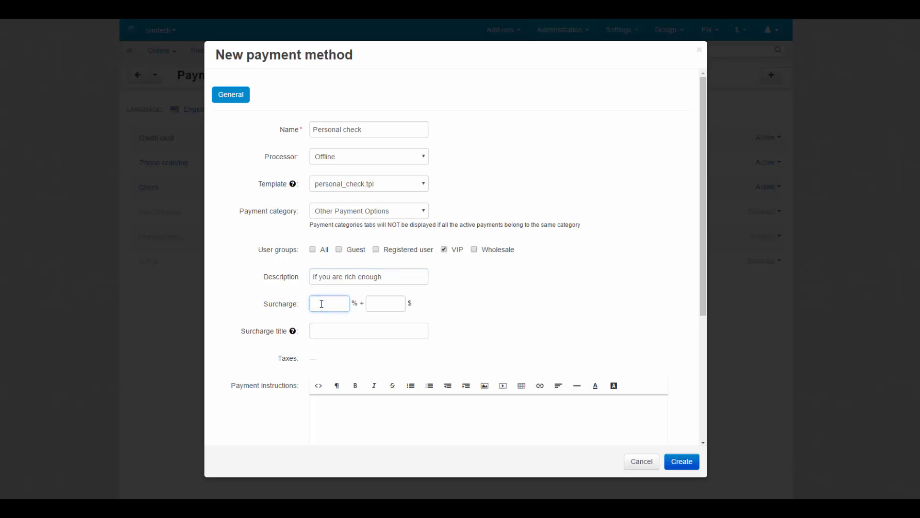
{"action": "left_click", "coordinate": [329, 304]}
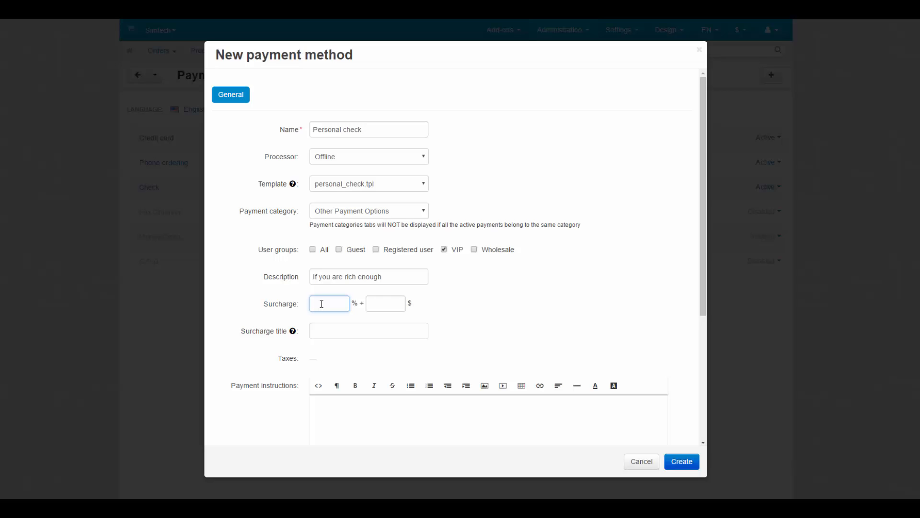
{"action": "type", "text": "5"}
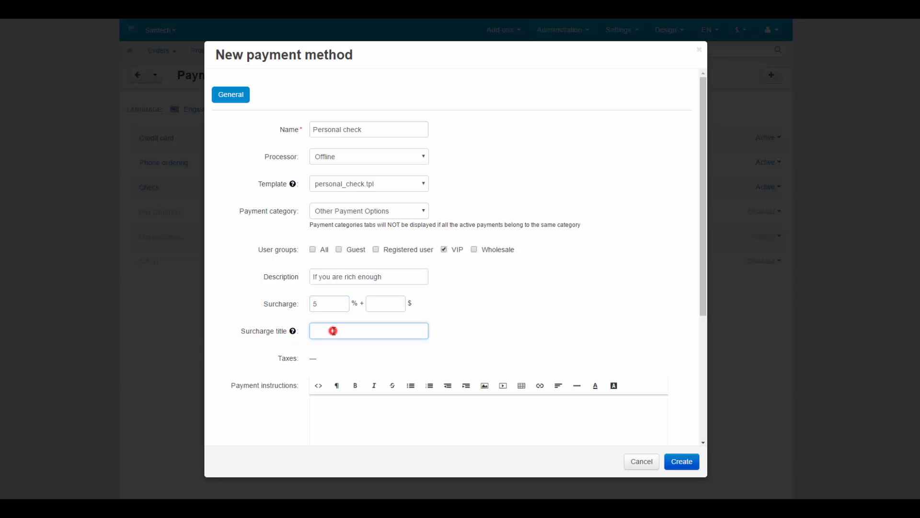
{"action": "type", "text": "Transaction"}
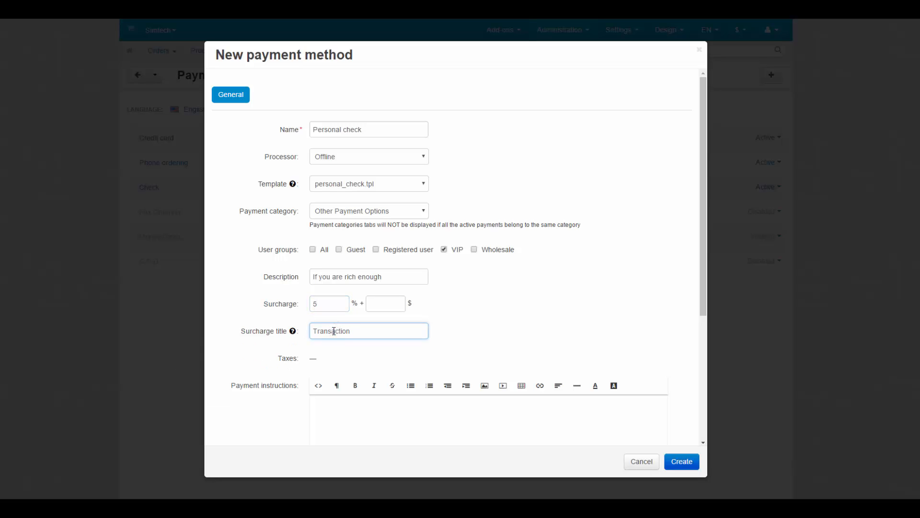
{"action": "left_click", "coordinate": [312, 358]}
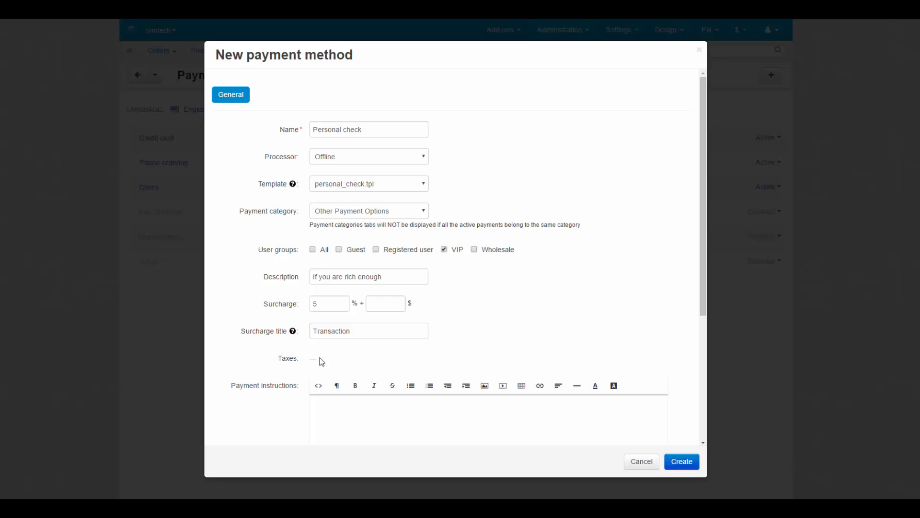
Add the check-writing instructions, upload a local icon image and create the method.
{"action": "scroll", "scroll_direction": "down", "scroll_amount": 3}
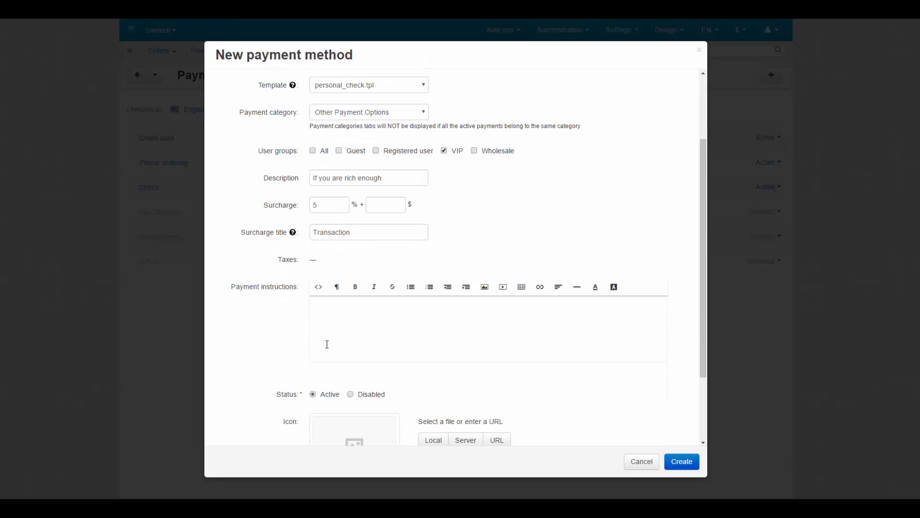
{"action": "scroll", "scroll_direction": "down", "scroll_amount": 3}
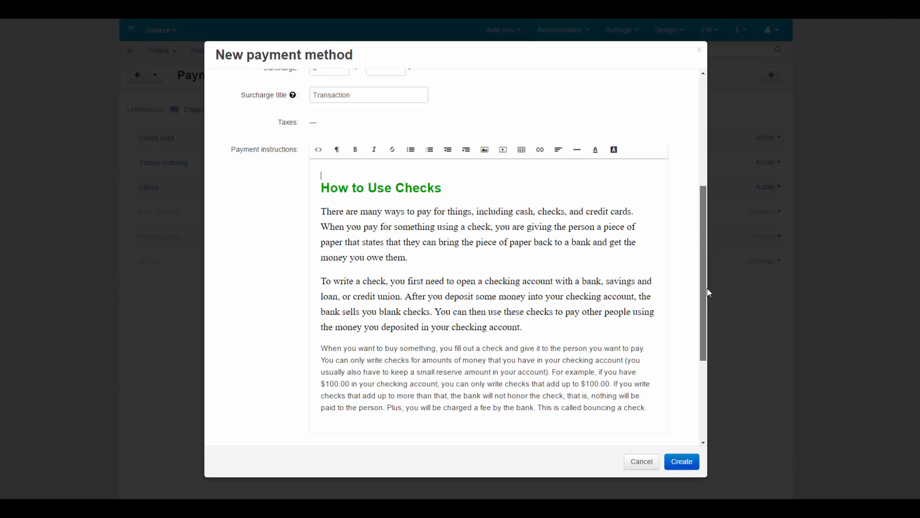
{"action": "scroll", "scroll_direction": "down", "scroll_amount": 3}
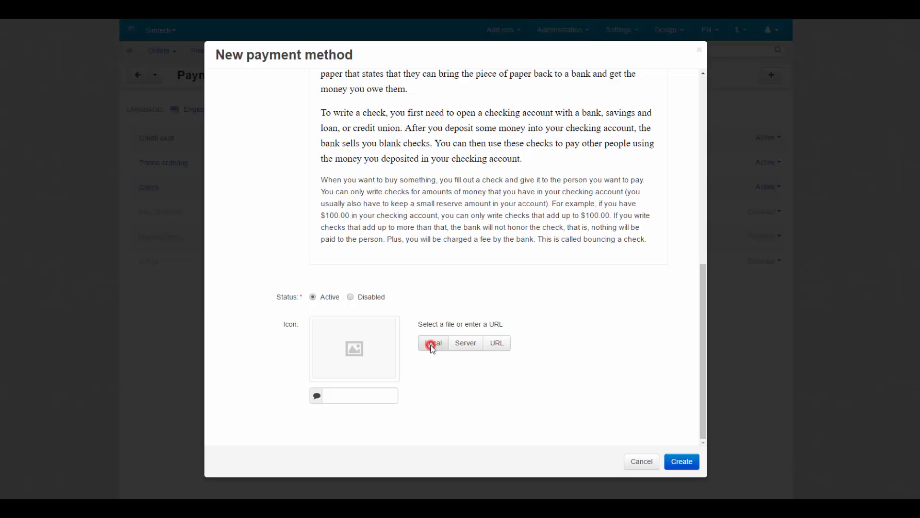
{"action": "left_click", "coordinate": [433, 342]}
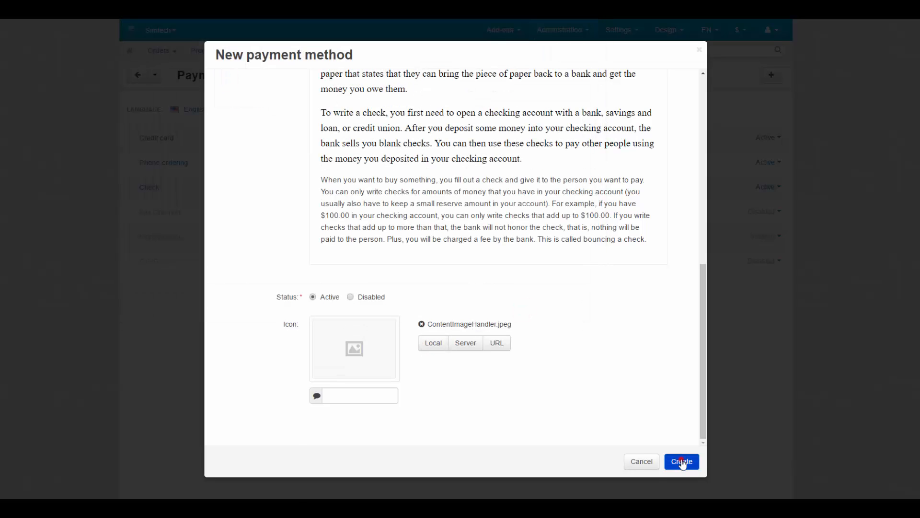
{"action": "left_click", "coordinate": [681, 461]}
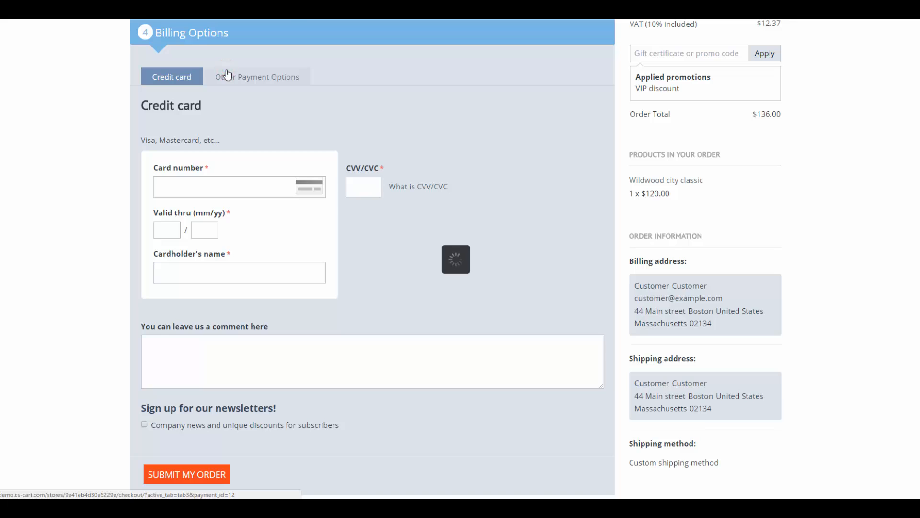
Show the checkout's Other Payment Options, now listing Personal check.
{"action": "left_click", "coordinate": [256, 76]}
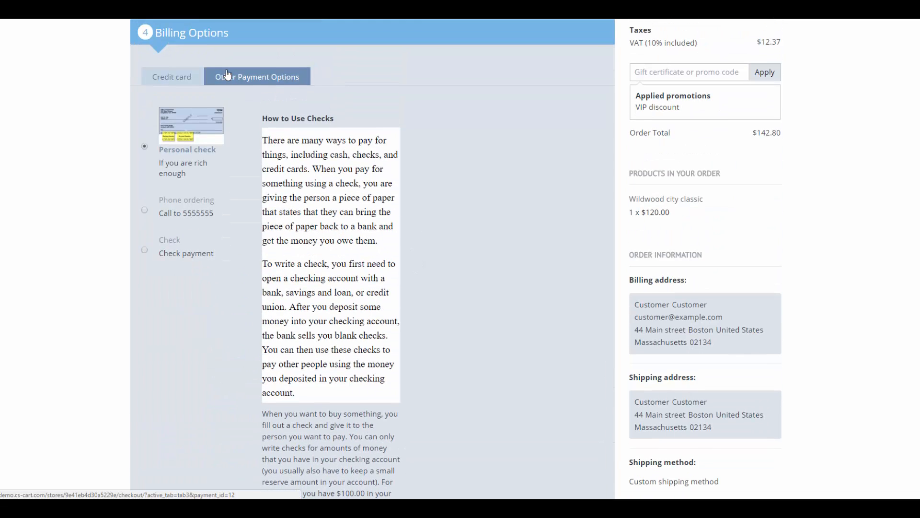